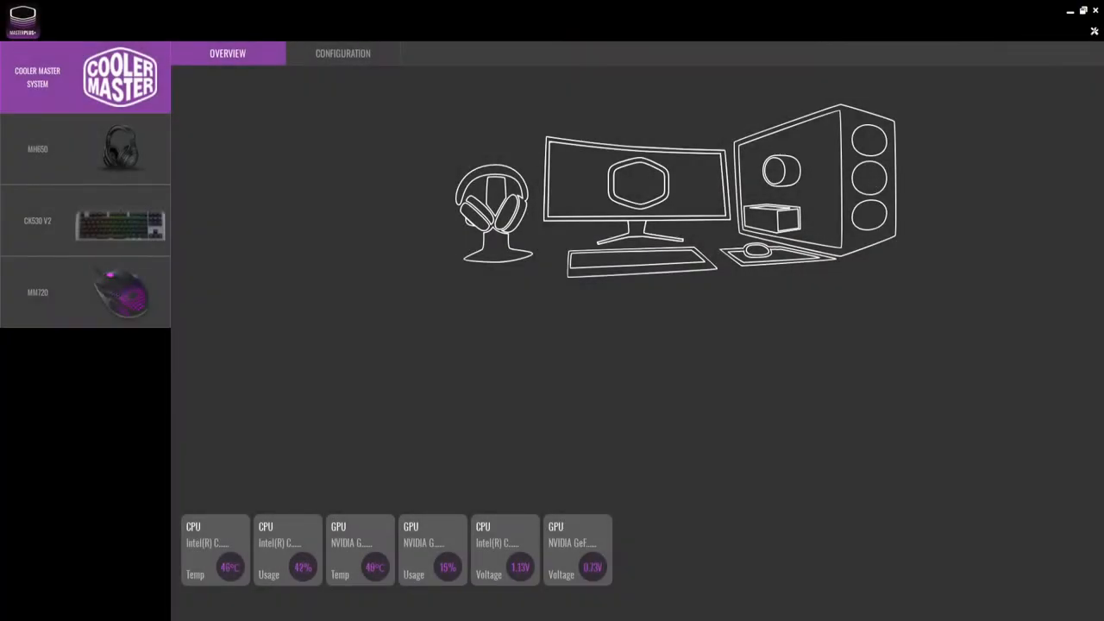
View the MM720's button assignments and Mouse Combo alternates, then its performance settings.
click(339, 53)
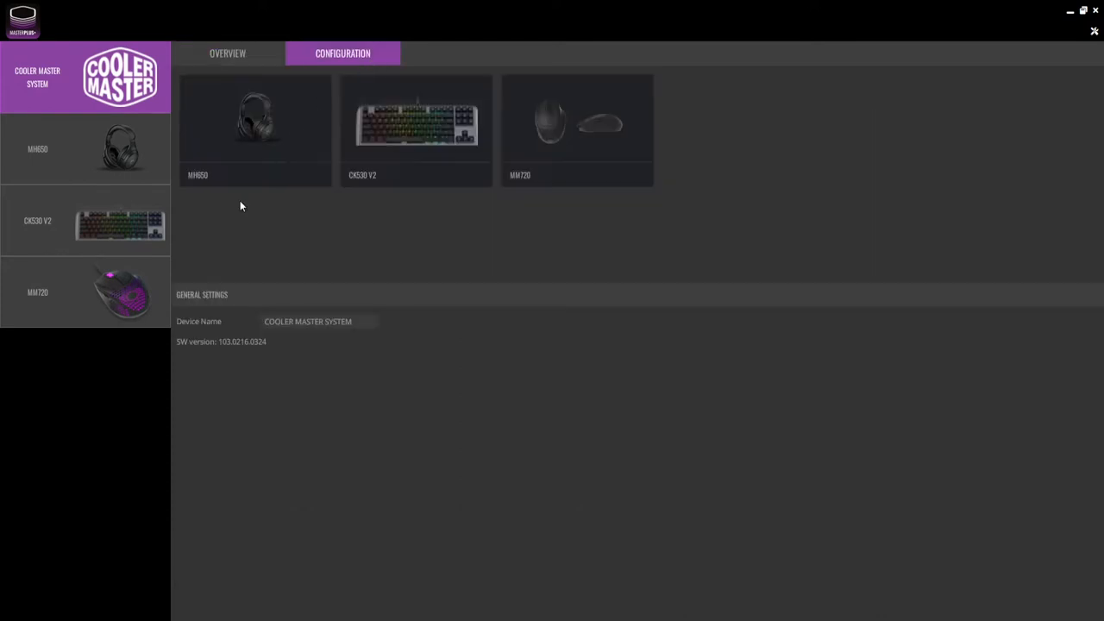
mouse_move(129, 301)
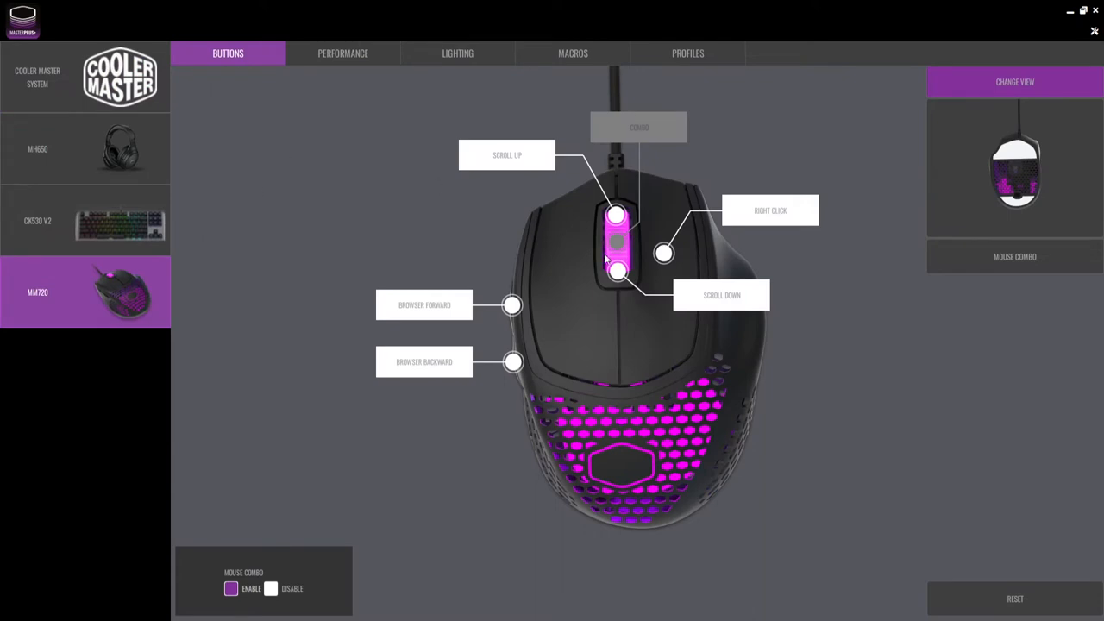
mouse_move(415, 421)
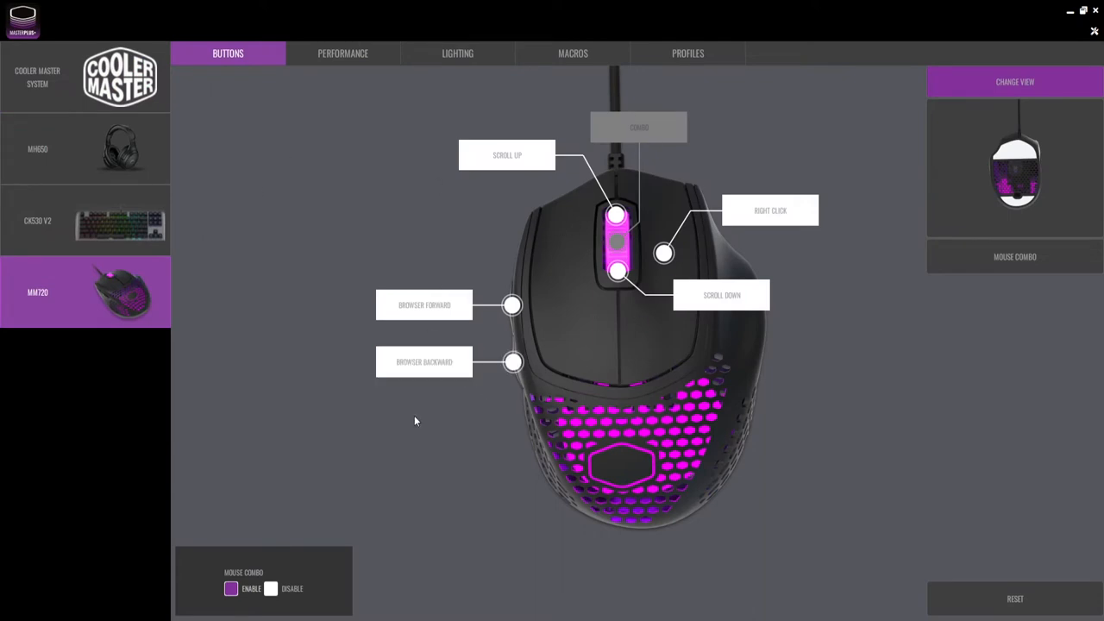
click(1015, 257)
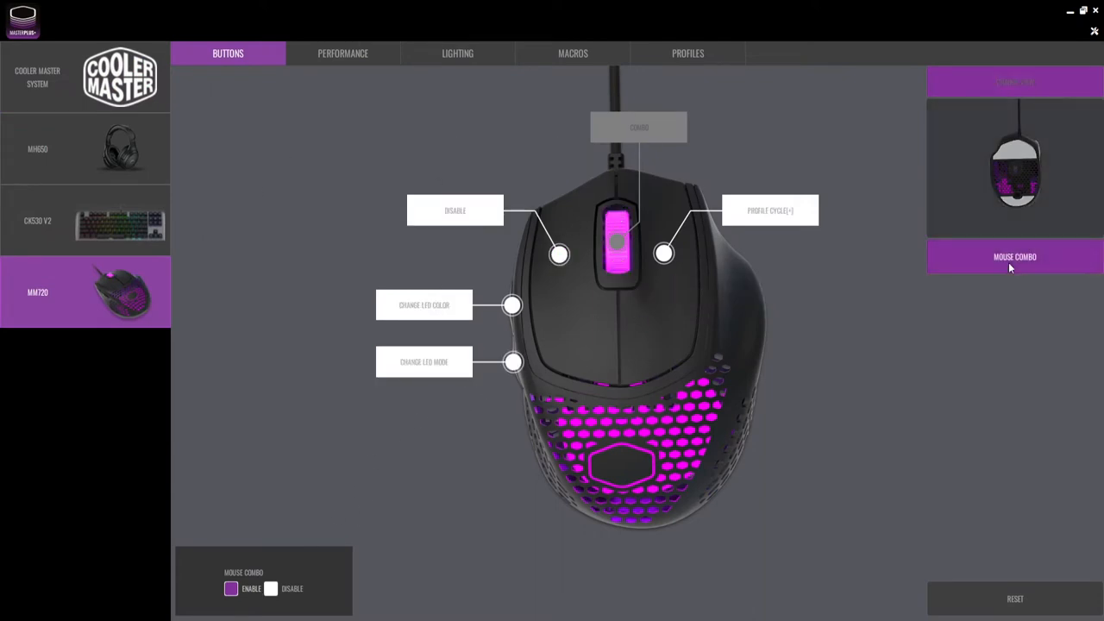
click(342, 53)
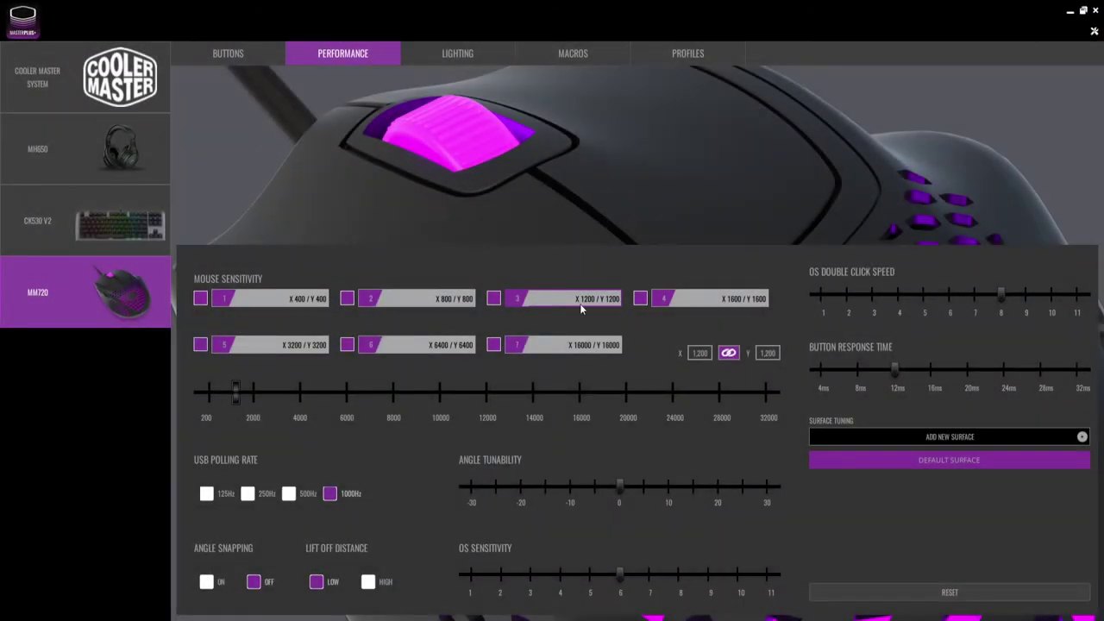
mouse_move(562, 340)
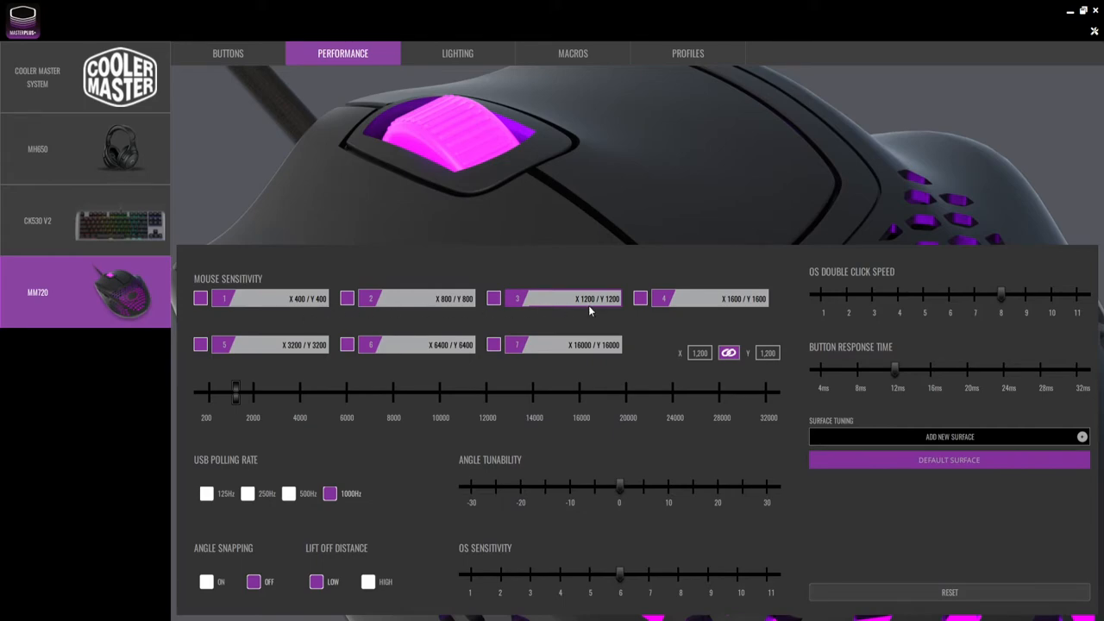
mouse_move(334, 419)
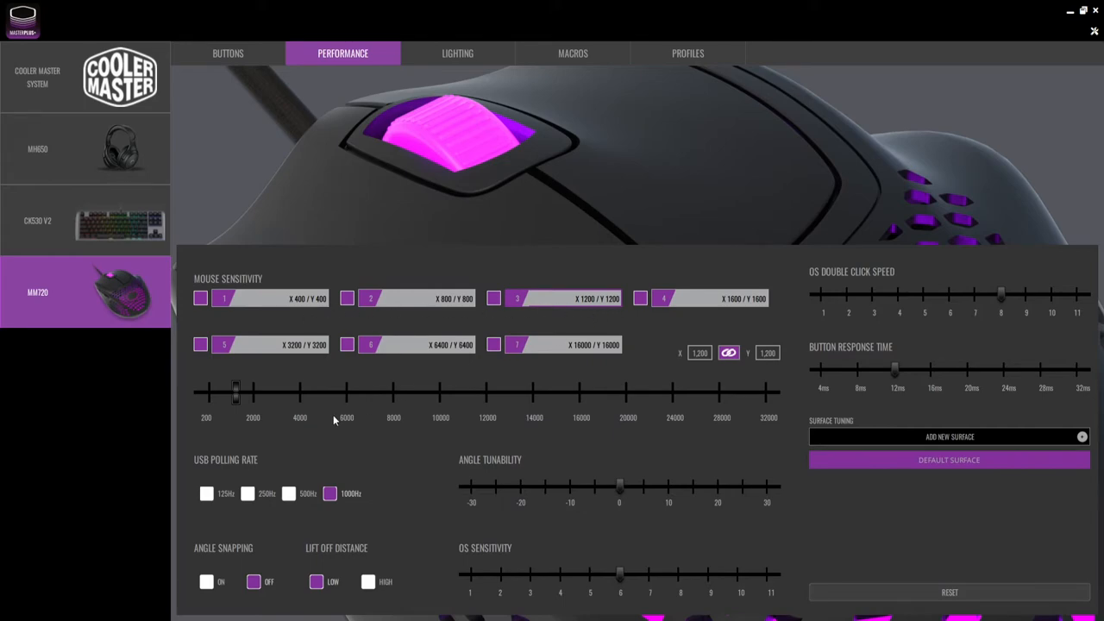
Speed up the MM720 LED colour cycle and switch the lighting to Custom mode.
click(456, 53)
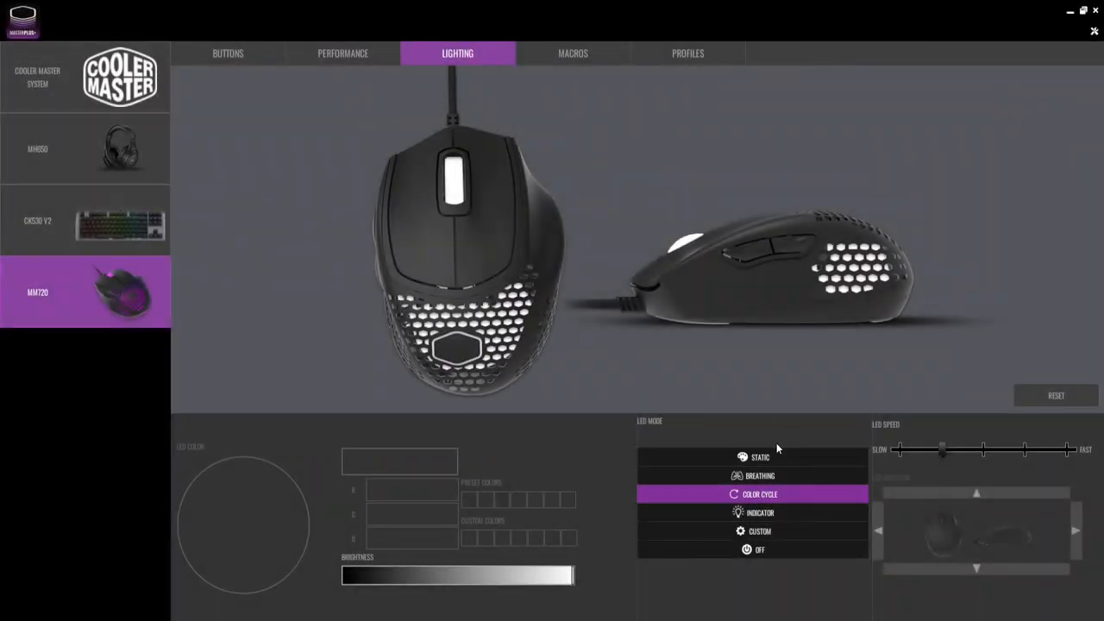
drag(942, 450, 984, 450)
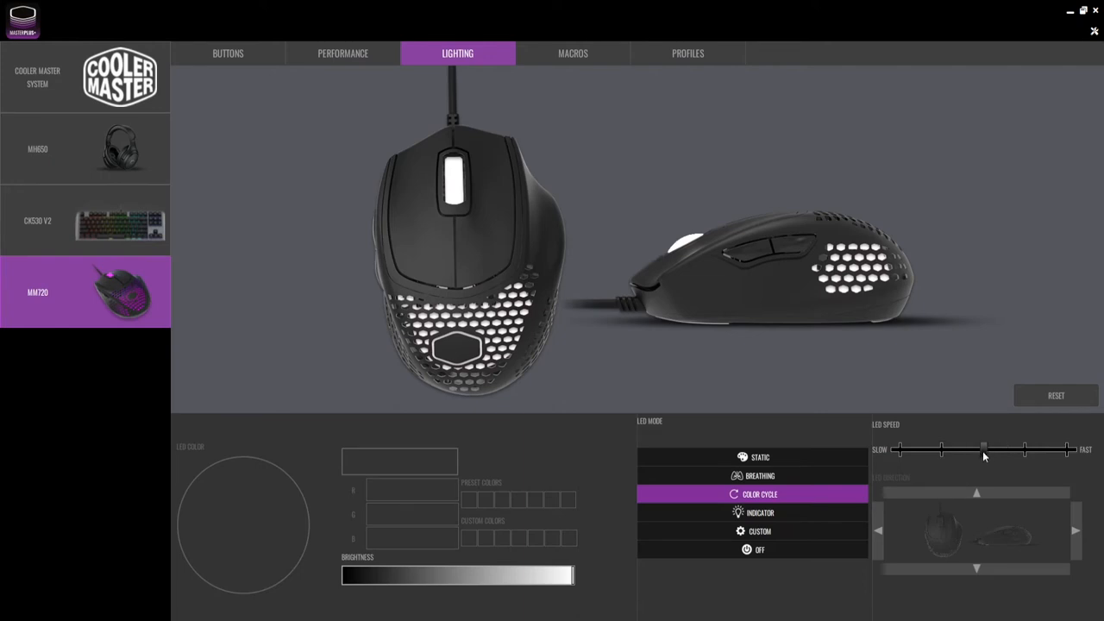
mouse_move(953, 479)
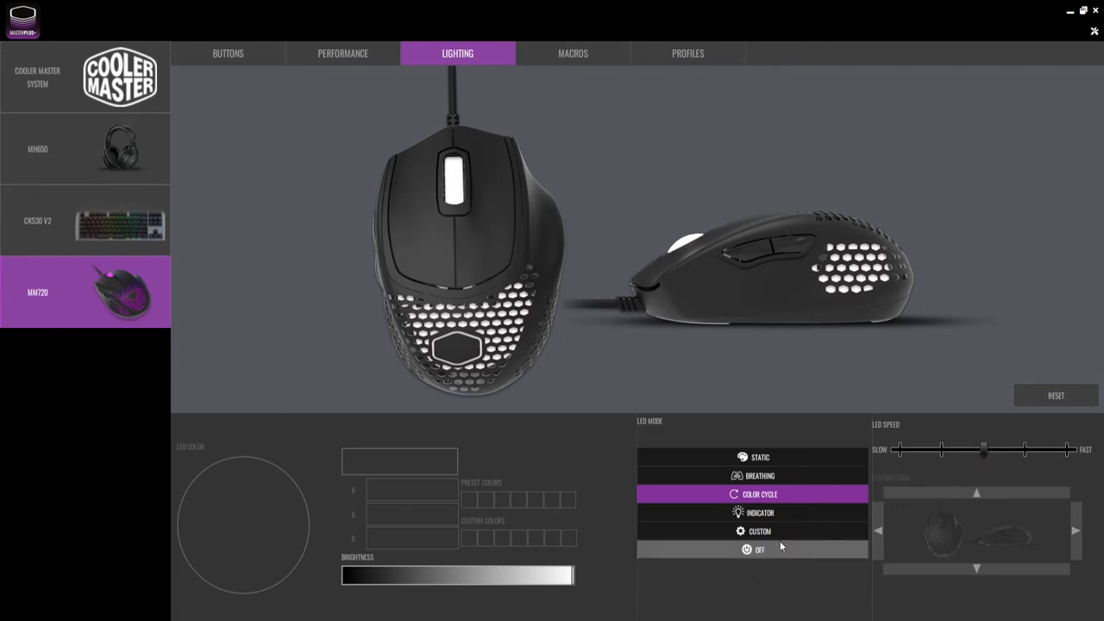
click(759, 531)
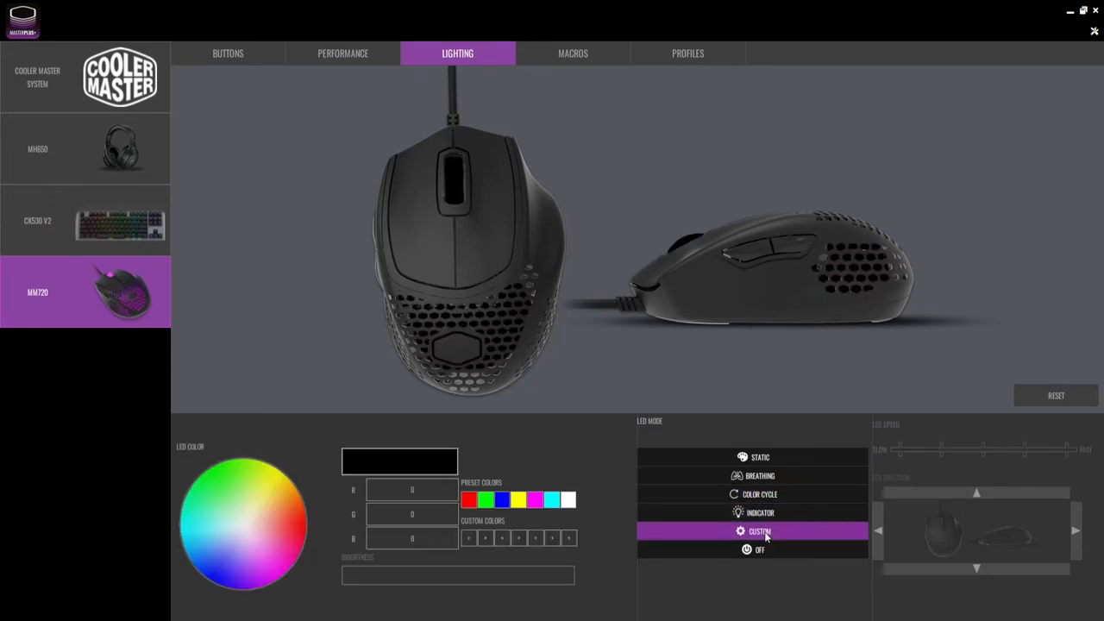
click(572, 53)
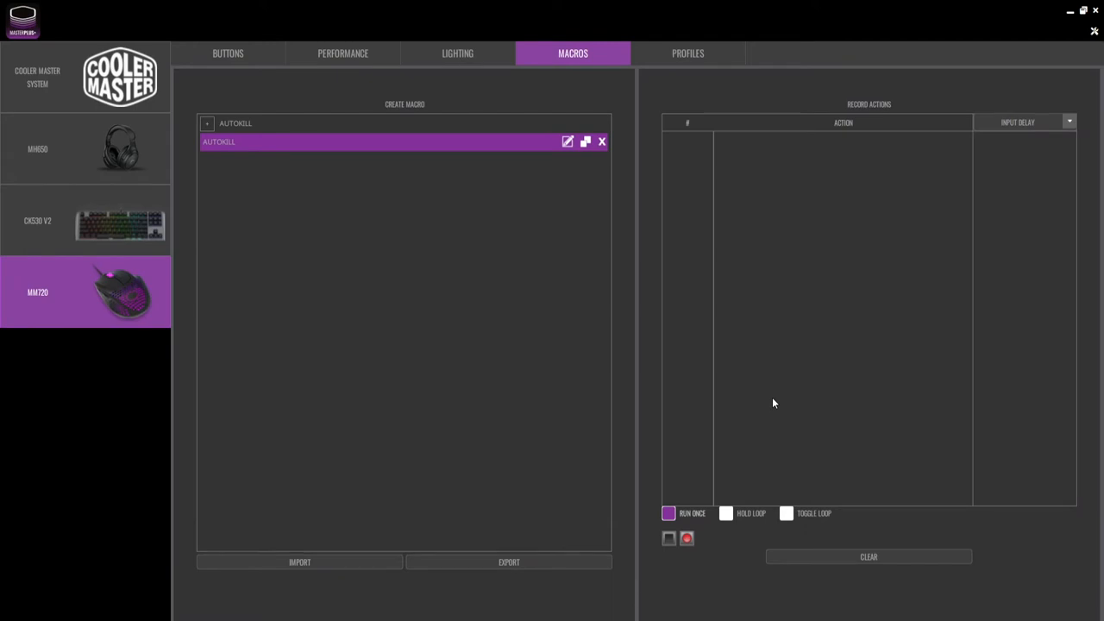
mouse_move(741, 401)
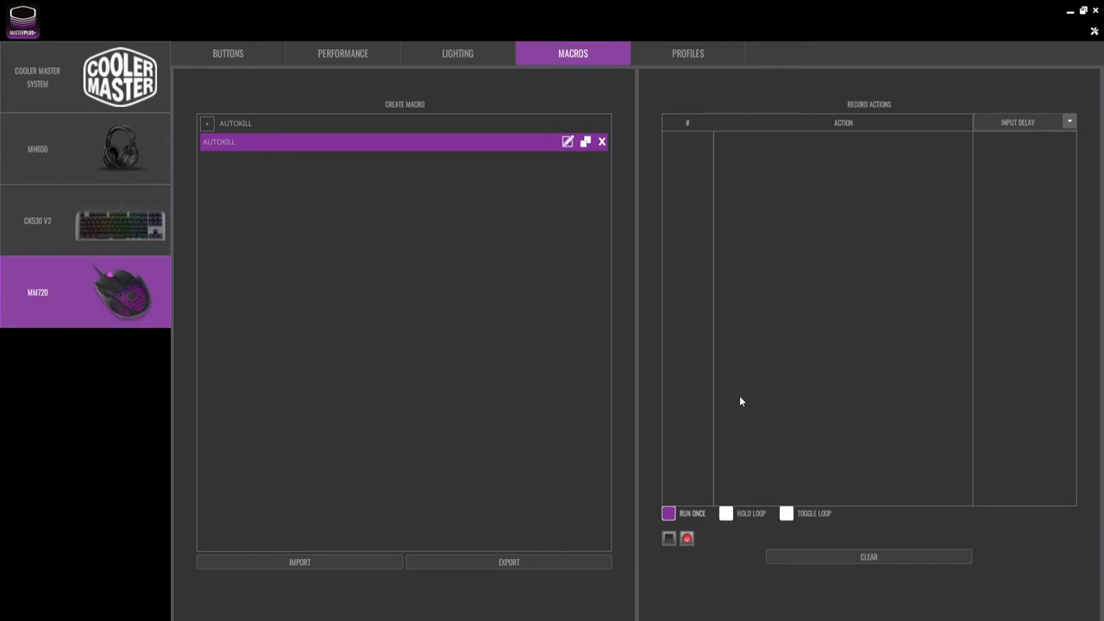
mouse_move(720, 384)
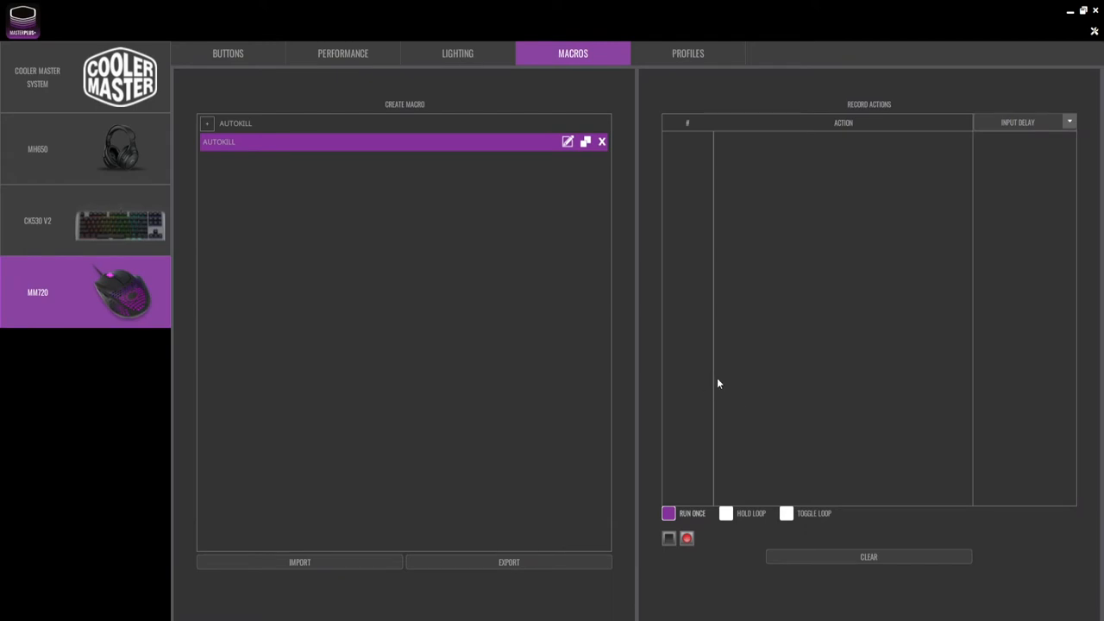
mouse_move(691, 334)
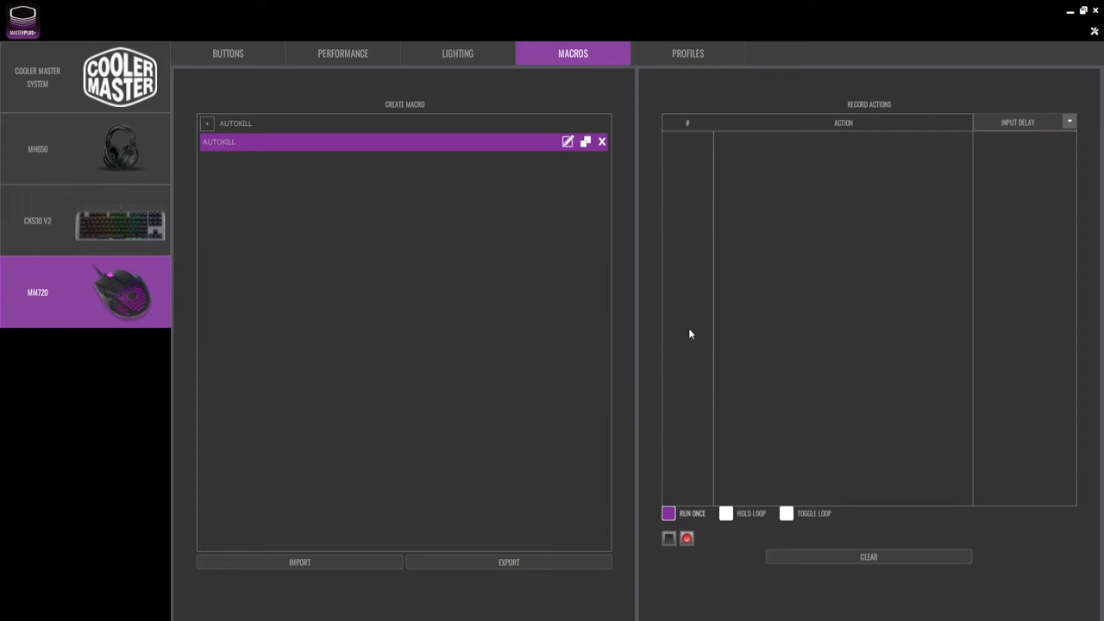
Display the MM720 profile page listing five profiles with Profile 1 active.
click(688, 53)
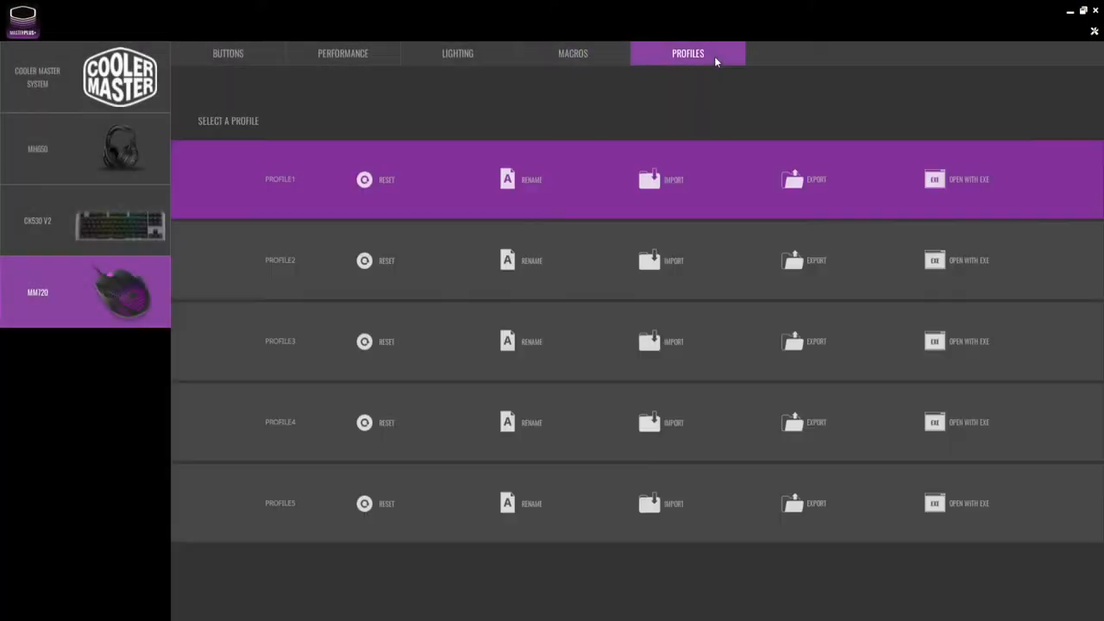
mouse_move(351, 153)
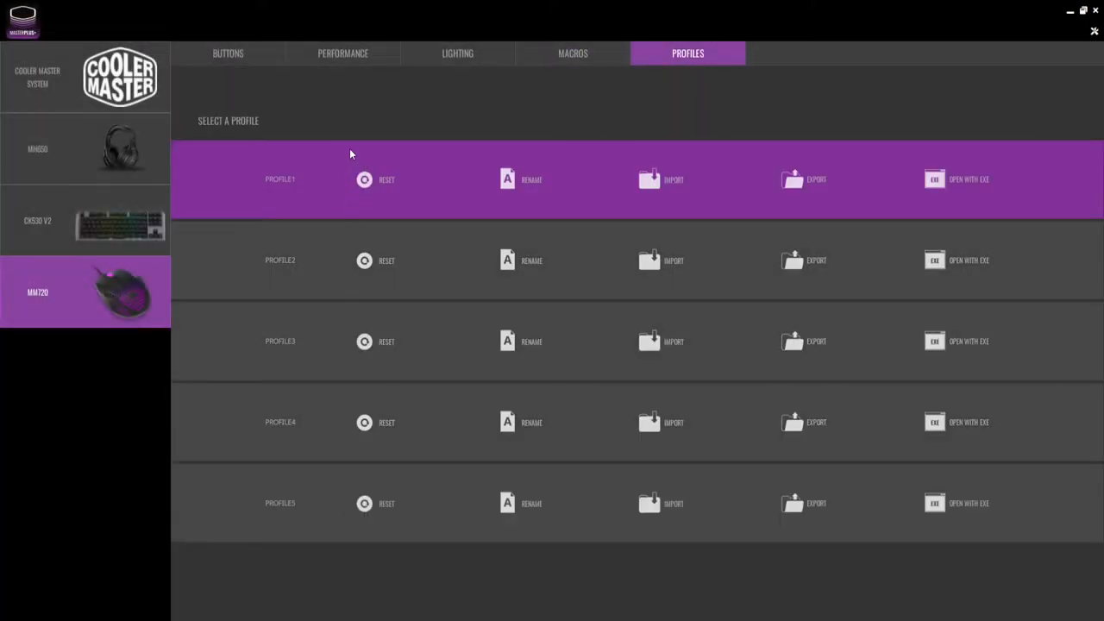
mouse_move(516, 235)
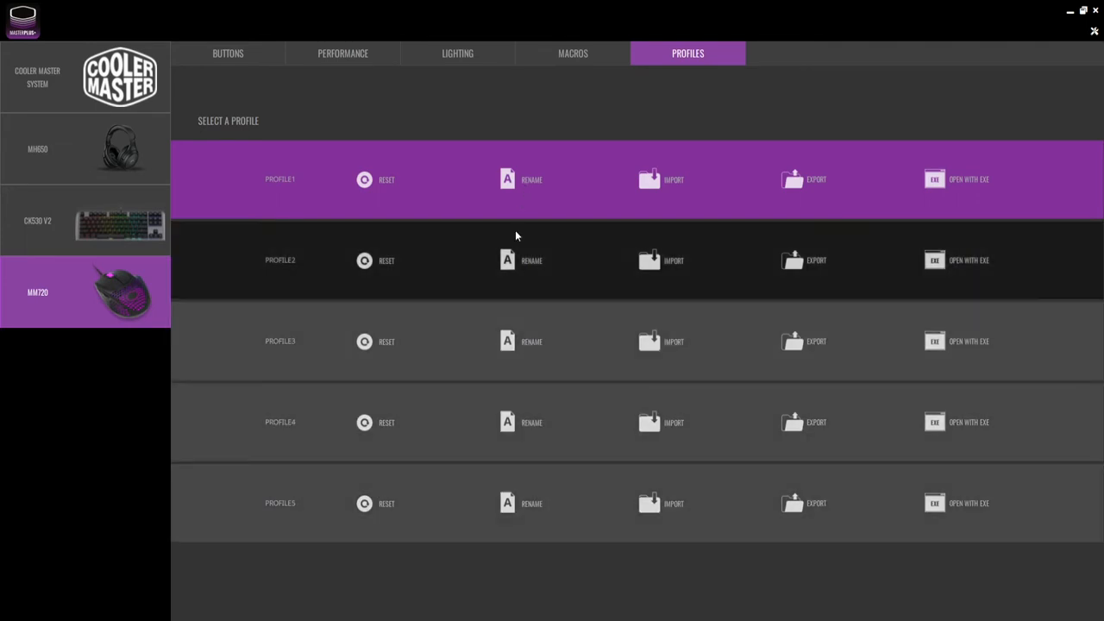
mouse_move(413, 318)
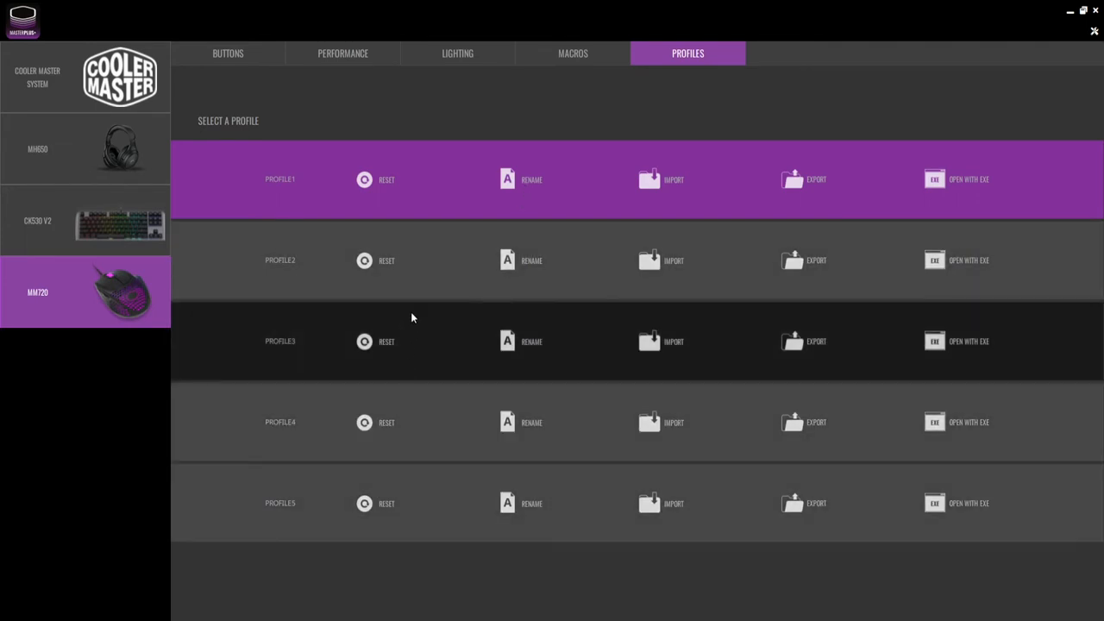
mouse_move(438, 258)
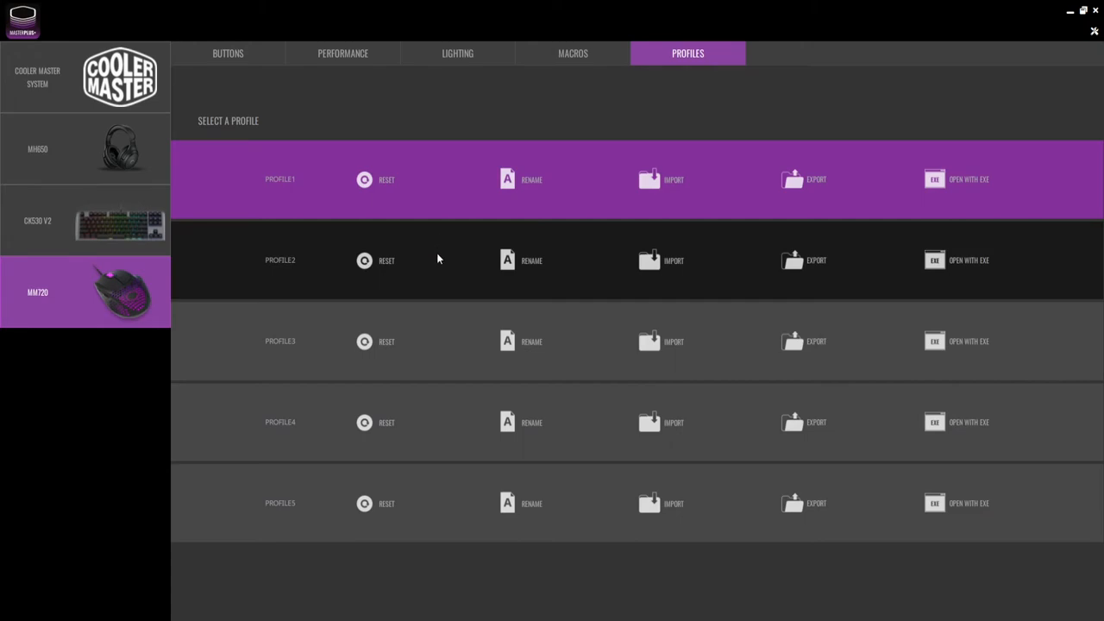
mouse_move(349, 201)
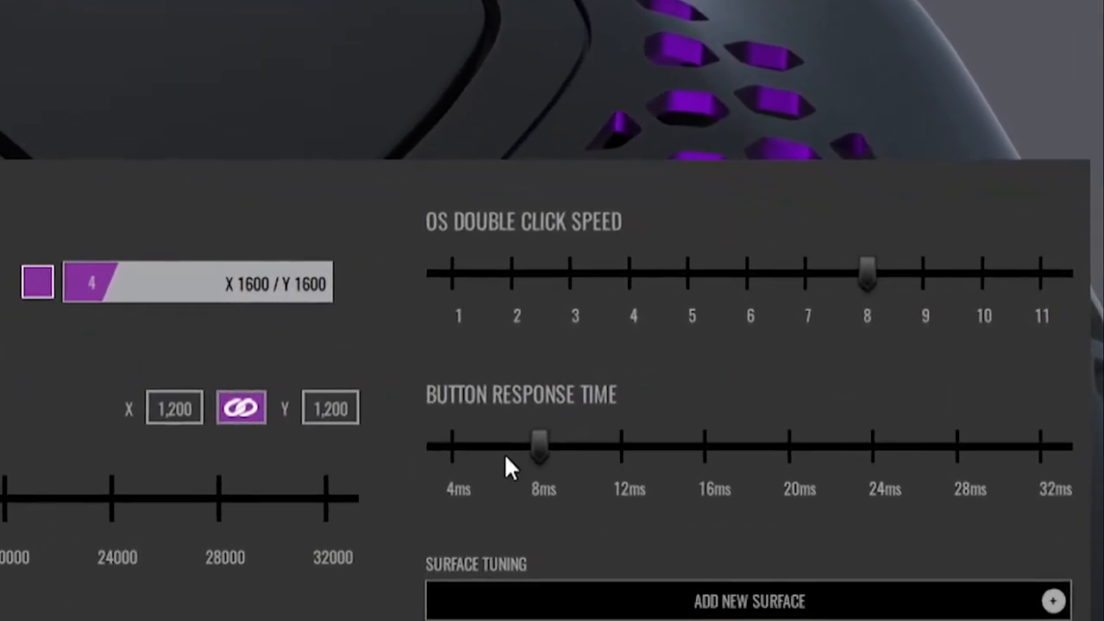
Adjust the Button Response Time slider, toggling between 4 ms and 8 ms.
drag(539, 447, 449, 447)
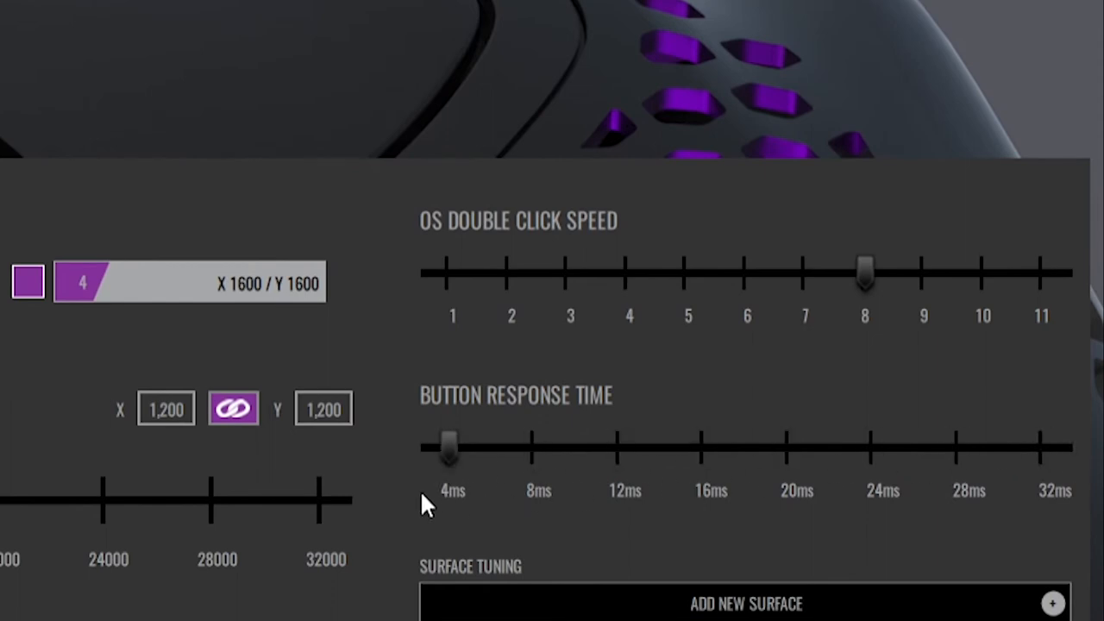
drag(449, 447, 535, 447)
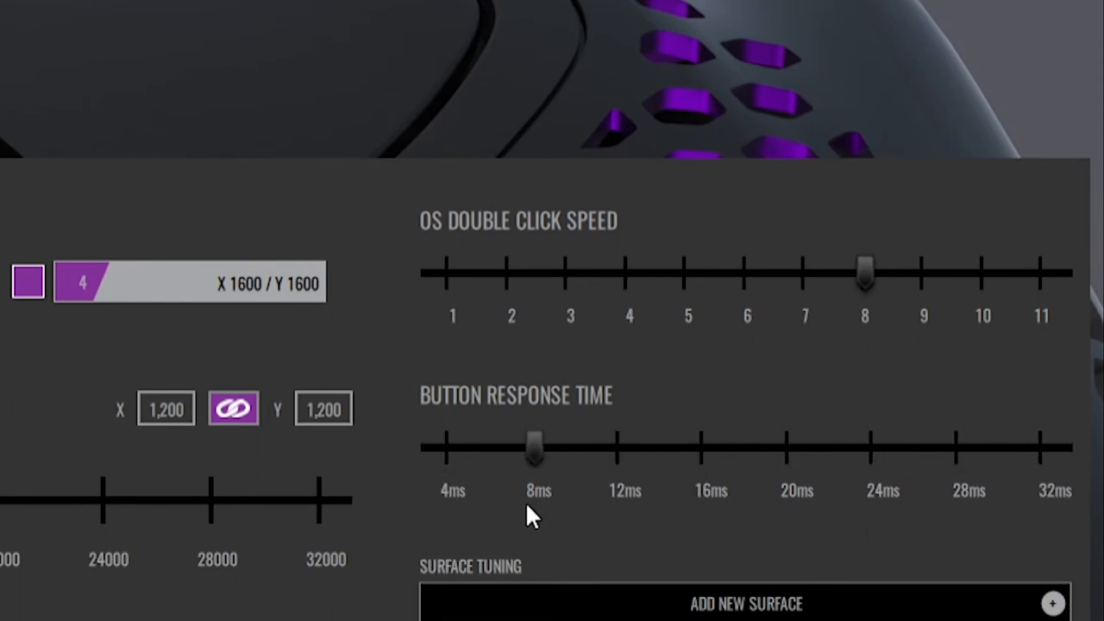
drag(539, 446, 452, 446)
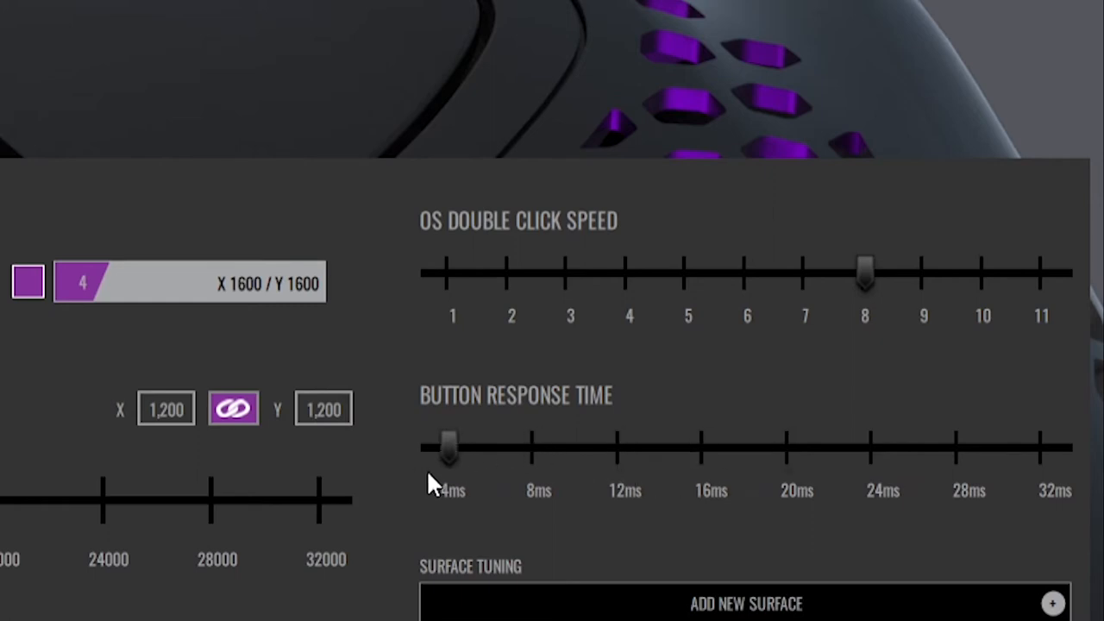
drag(449, 447, 785, 447)
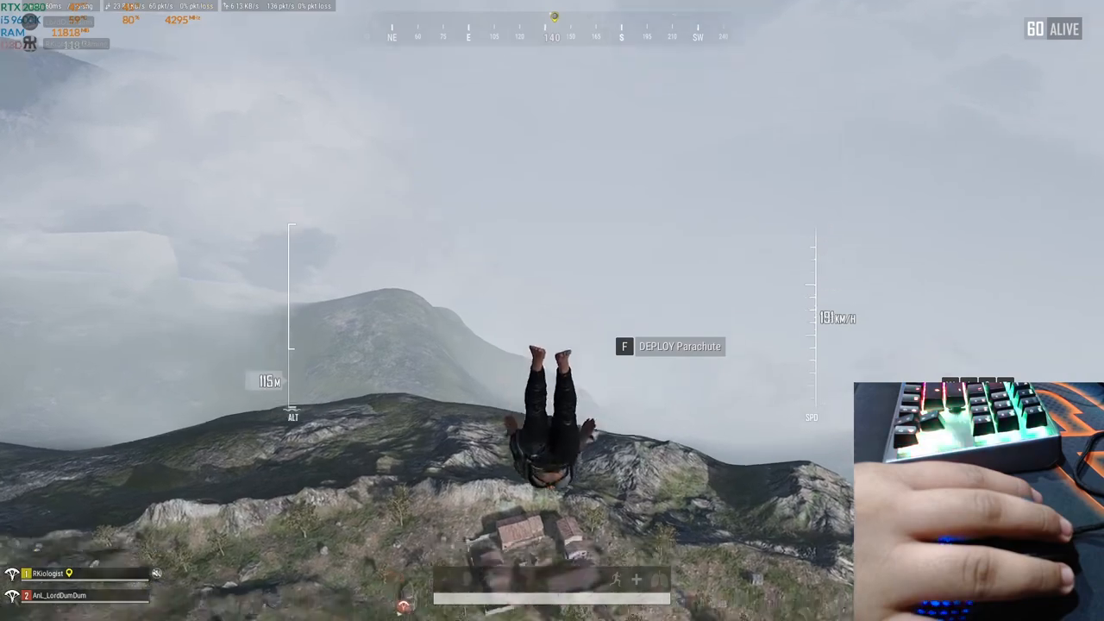
Deploy the parachute with F while diving toward the hilltop buildings.
key(f)
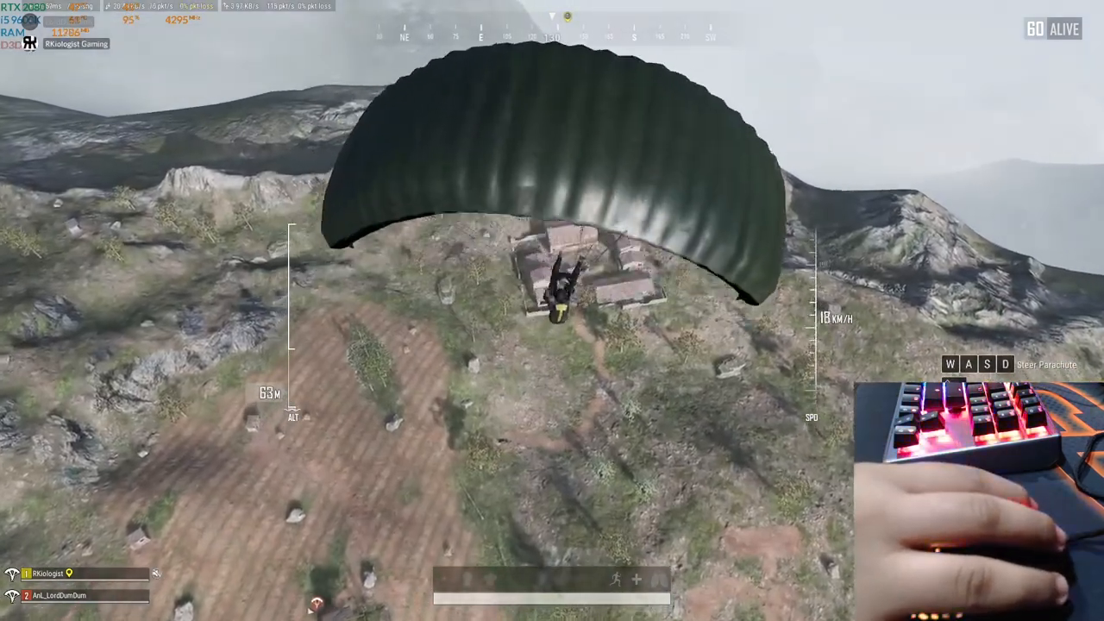